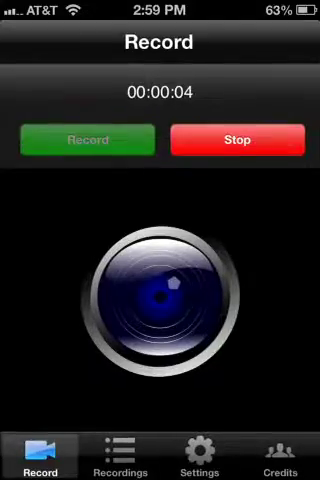
- Start a RecordMyScreen recording, then go to the General settings page
left_click(119, 459)
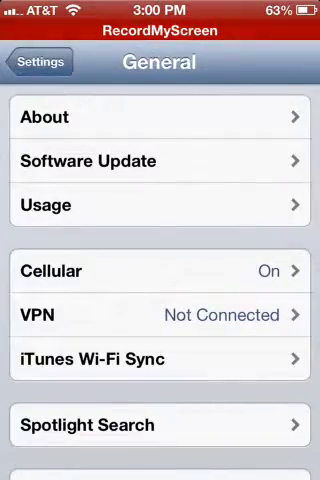
- Open Set Date & Time, then bring up the 3:00 PM time wheel for July 15, 2013
scroll("down", 3)
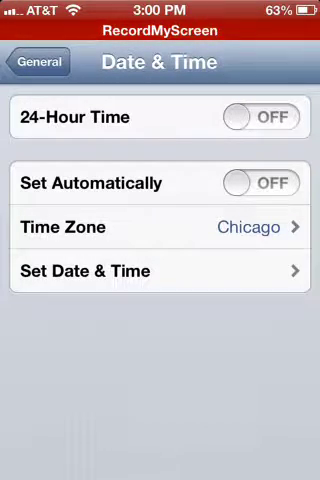
left_click(160, 271)
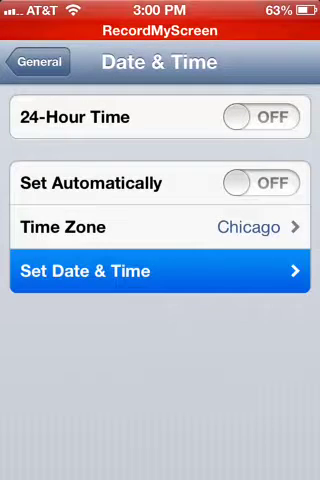
left_click(160, 270)
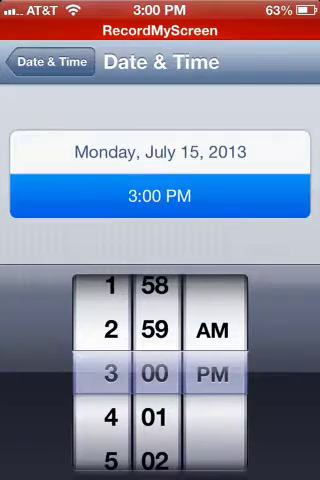